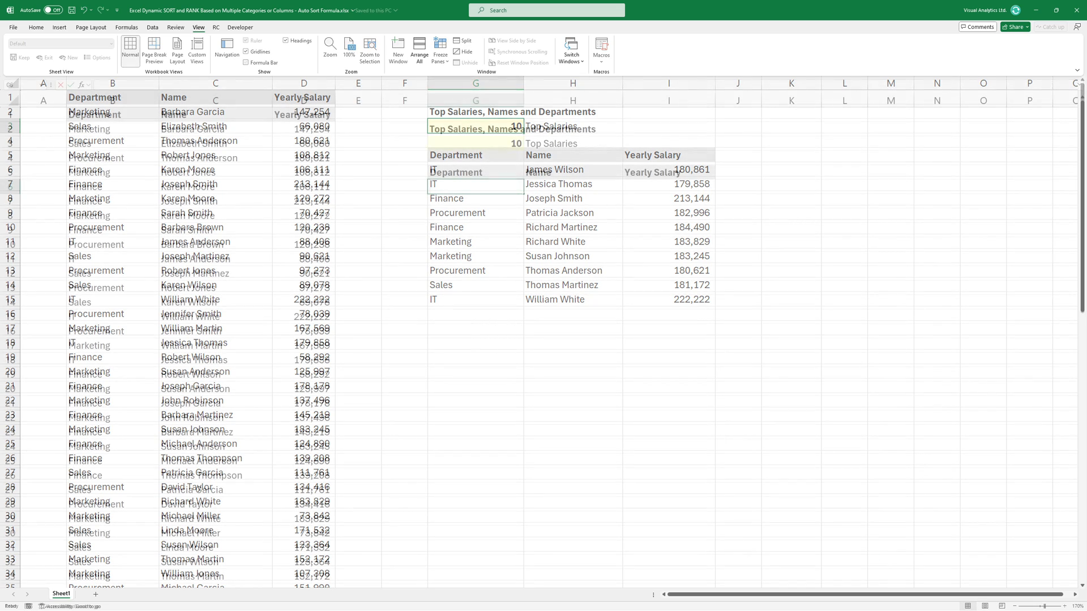
# Enter =SORT(B2:D73,3,-1) in G6 so all employees spill sorted by salary descending
pyautogui.write('=SORT')
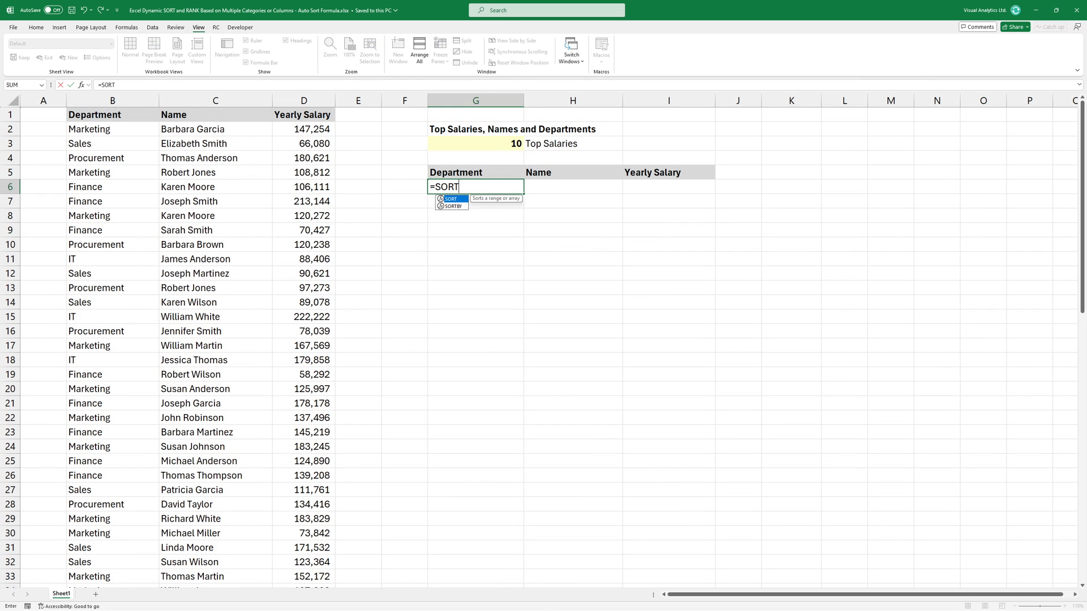
pyautogui.write('(B2:D7')
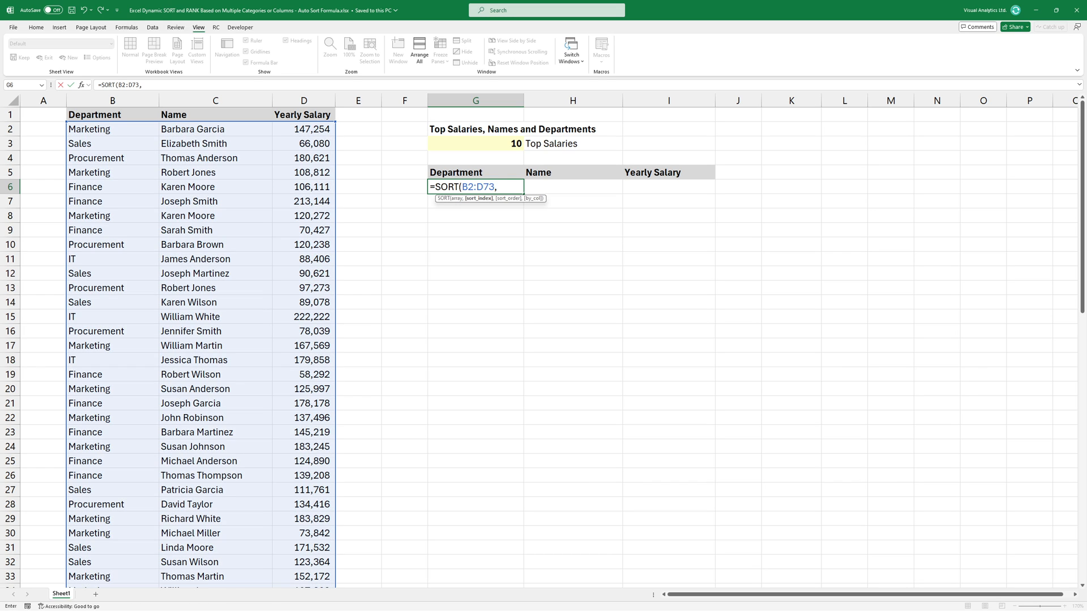
pyautogui.write('3')
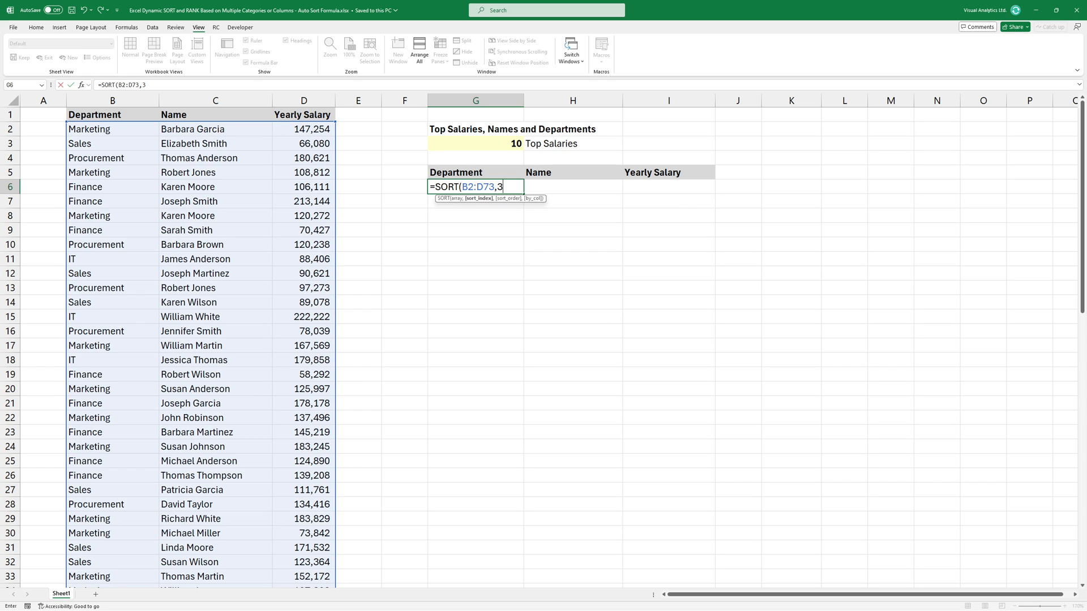
pyautogui.write(',')
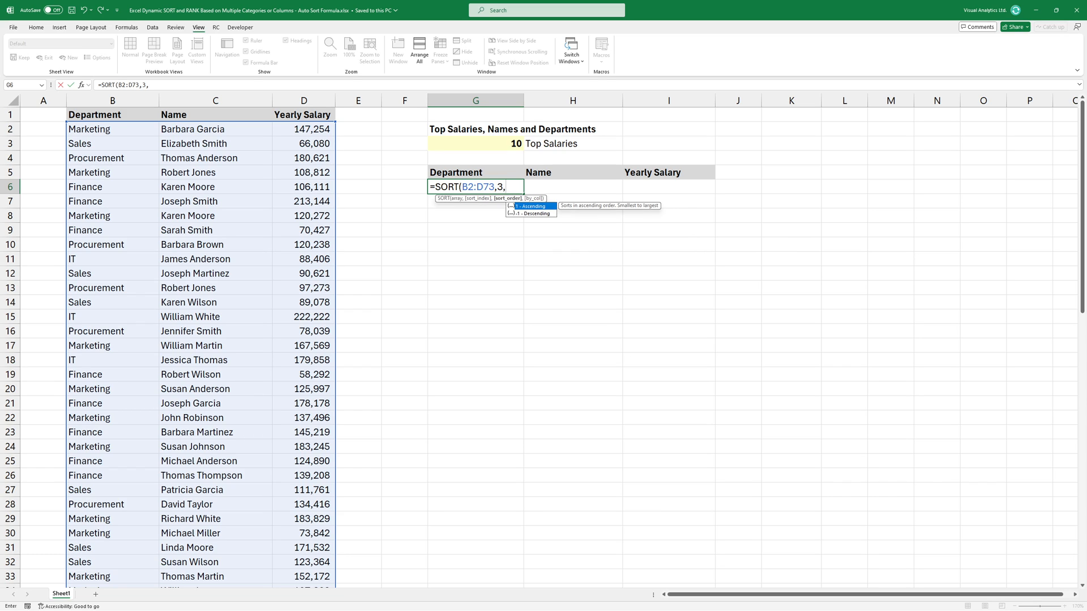
pyautogui.write('-1')
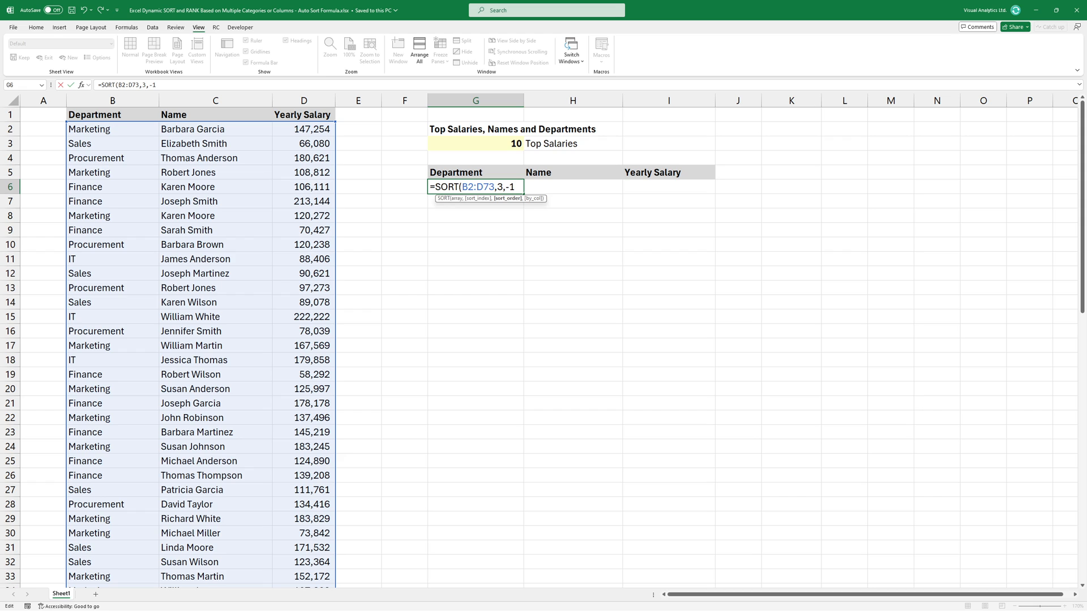
pyautogui.press('Enter')
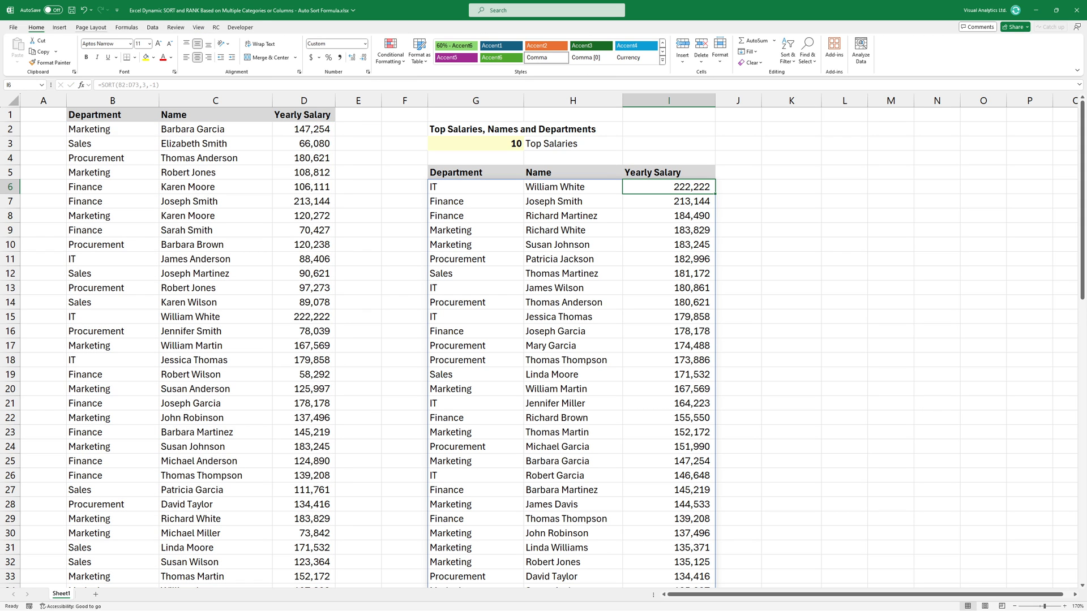
# Wrap G6 as =TAKE(SORT(B2:D73,3,-1),$G$3) to keep only the top 10 salaries
pyautogui.click(198, 27)
pyautogui.write('TAKE')
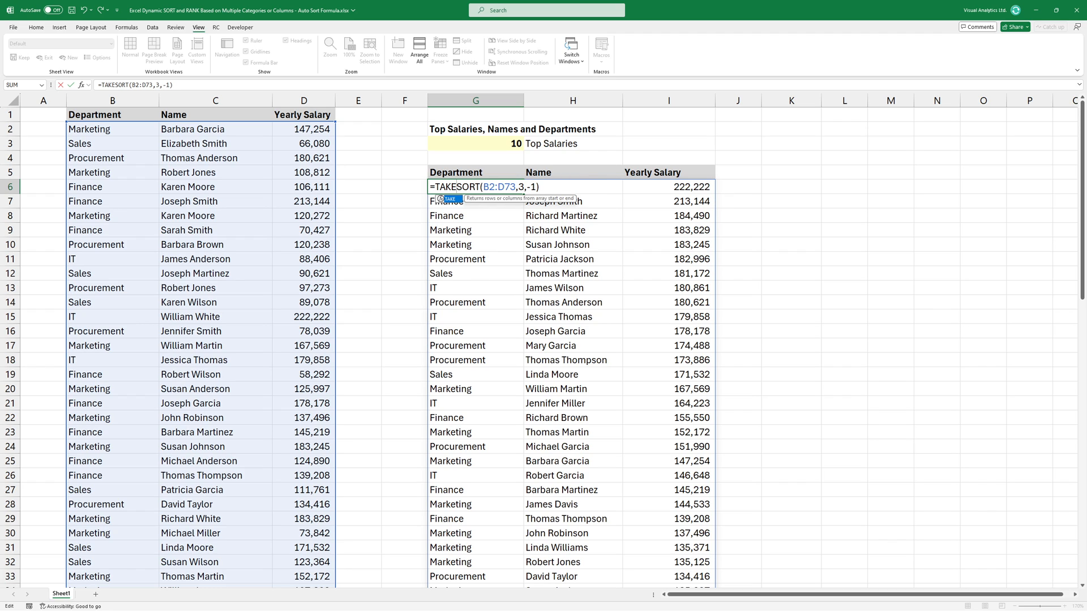
pyautogui.write('(SORT(')
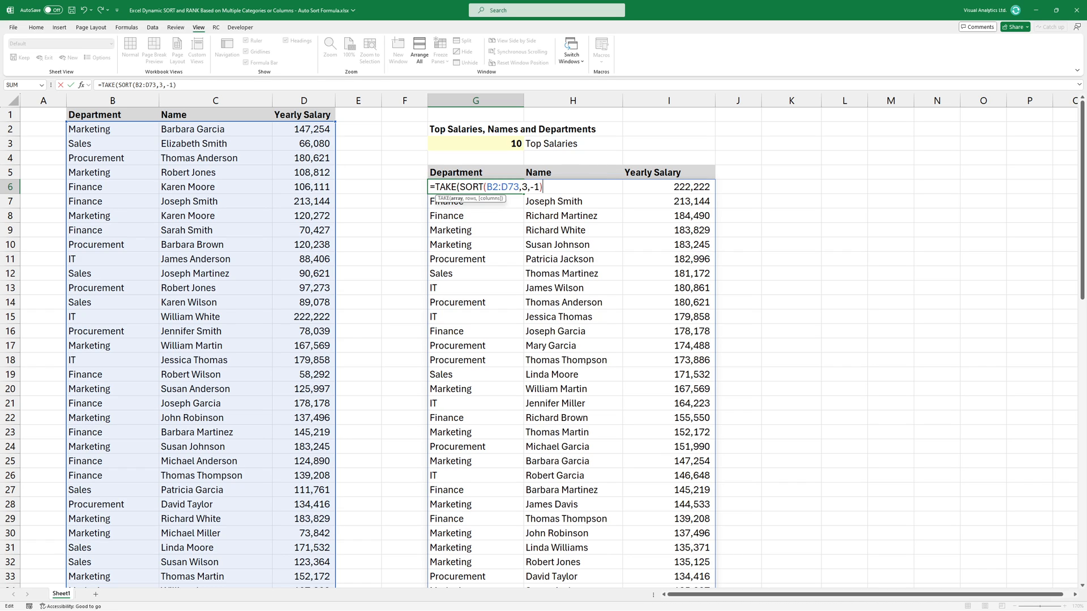
pyautogui.write(',')
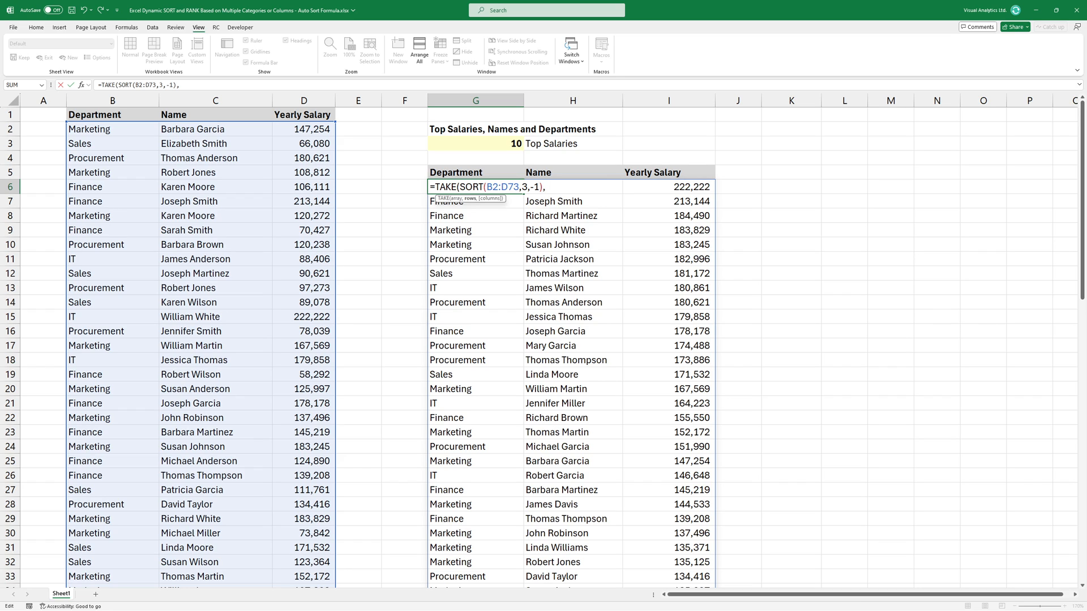
pyautogui.write('$G$3)')
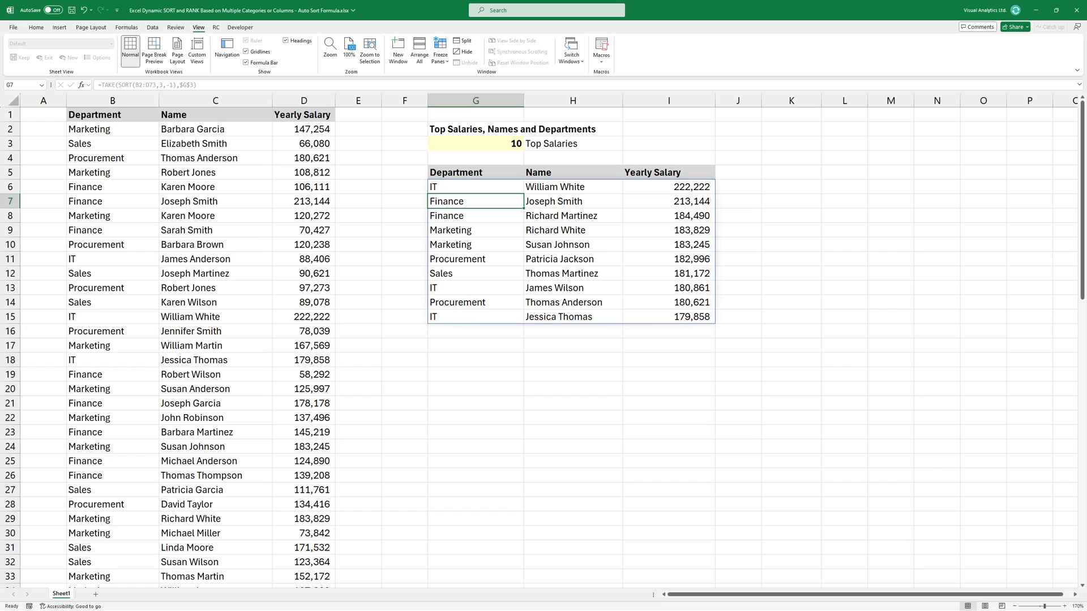
# Raise a source salary to 230,000 so the top-10 list reorders, and begin an outer SORT
pyautogui.write('2300000')
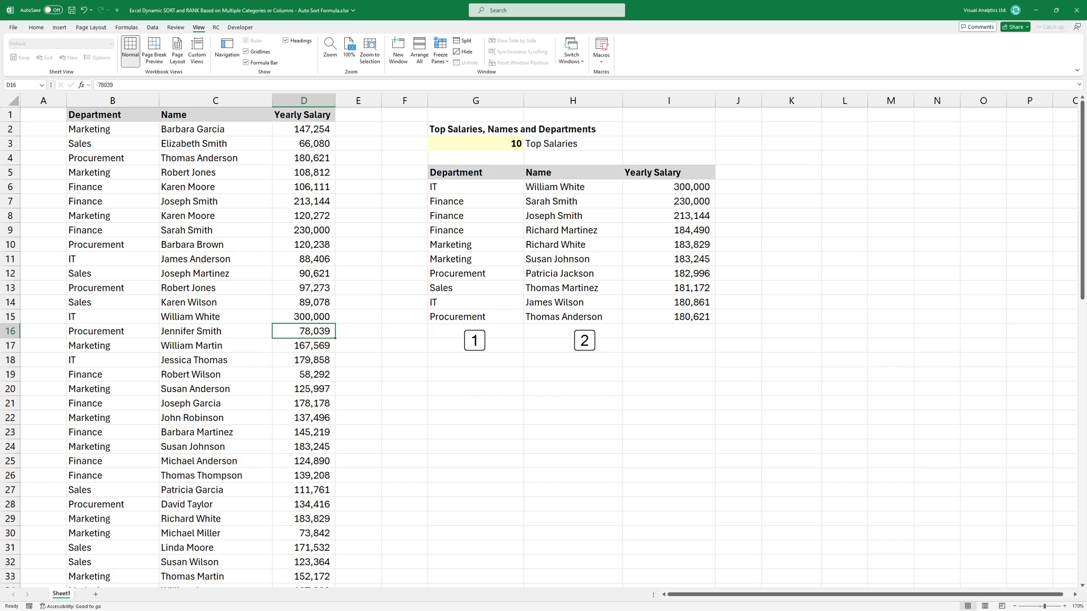
pyautogui.click(475, 187)
pyautogui.write('=SORT(TAKE(SORT(B2:D73,3,-1),$G$3),')
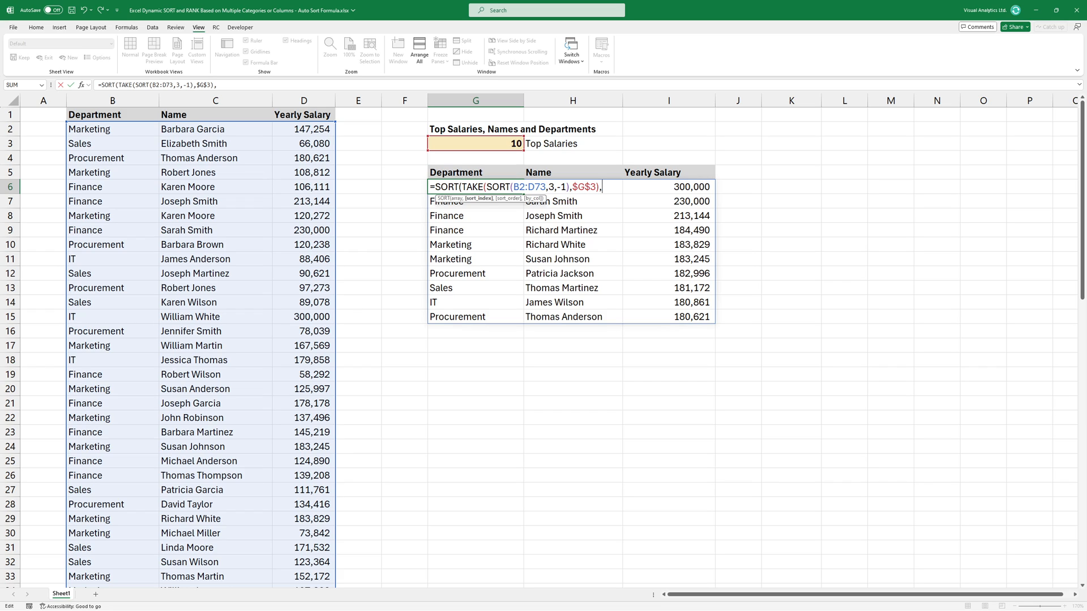
# Complete the outer SORT with a {..} sort-order array so the top 10 reorder by name
pyautogui.write('{1}')
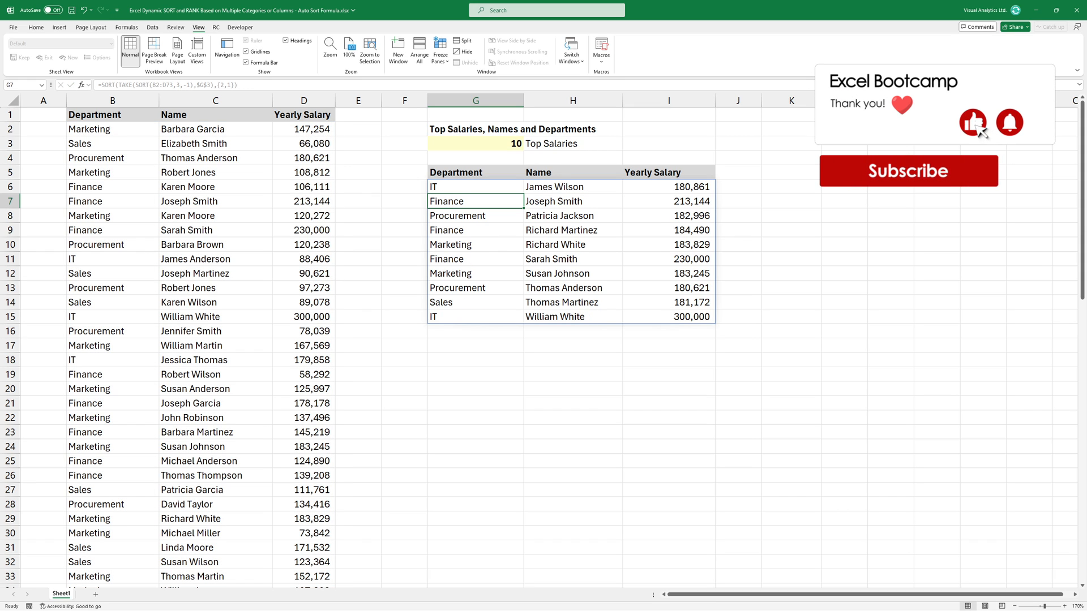
pyautogui.click(571, 186)
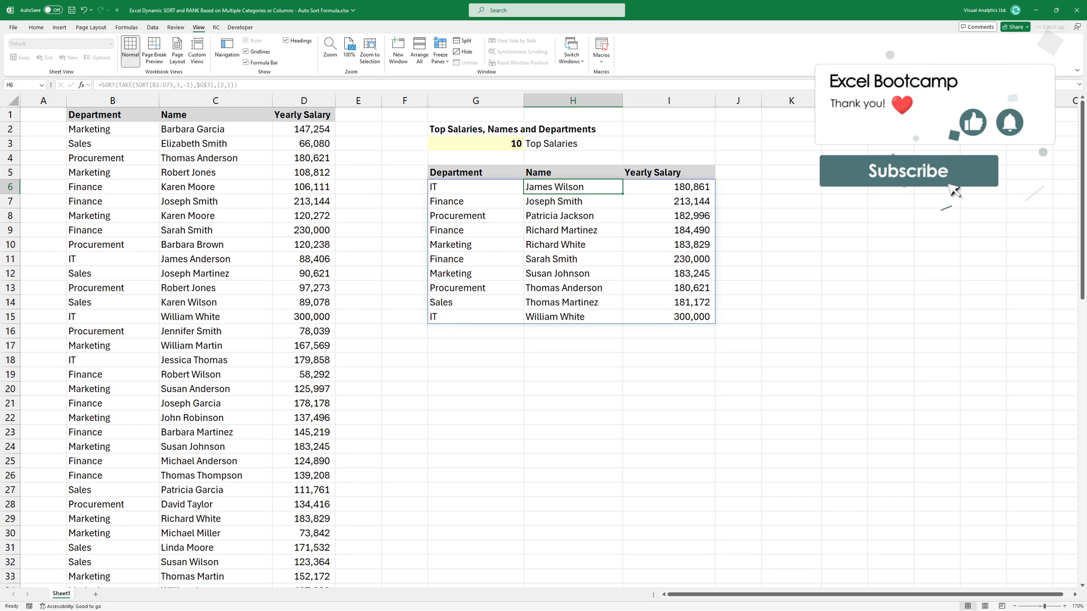